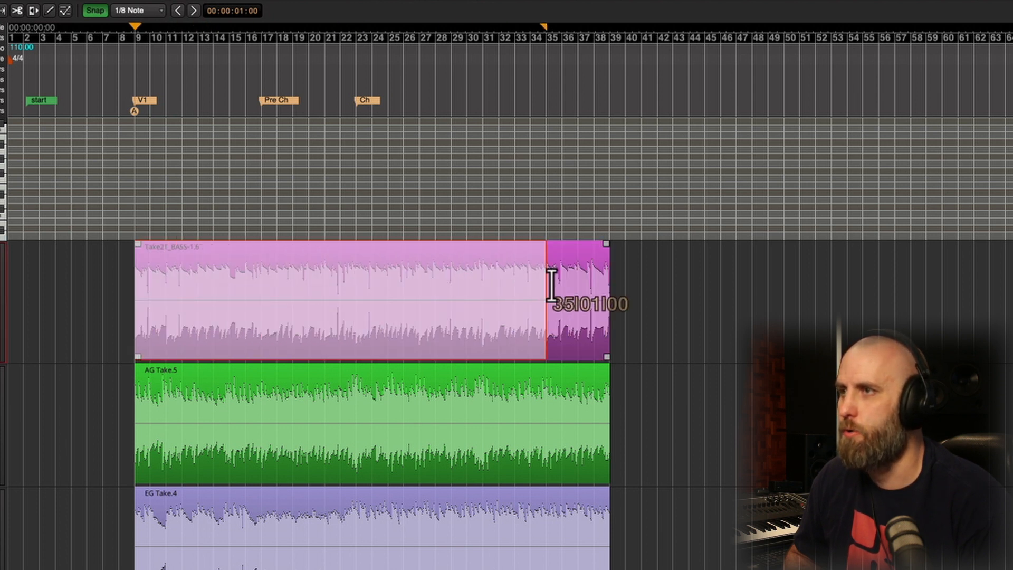
Place the edit point just past the end of the bass take, around bar 38
drag(549, 298, 615, 287)
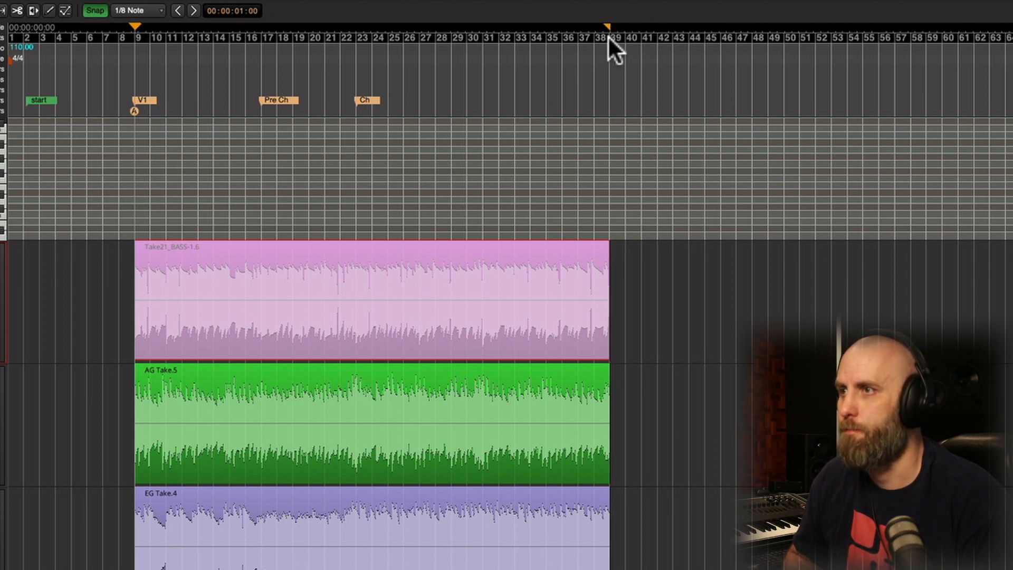
Copy/Paste the selected verse–pre-chorus–chorus range section to the edit point at bar 38, markers included
click(174, 6)
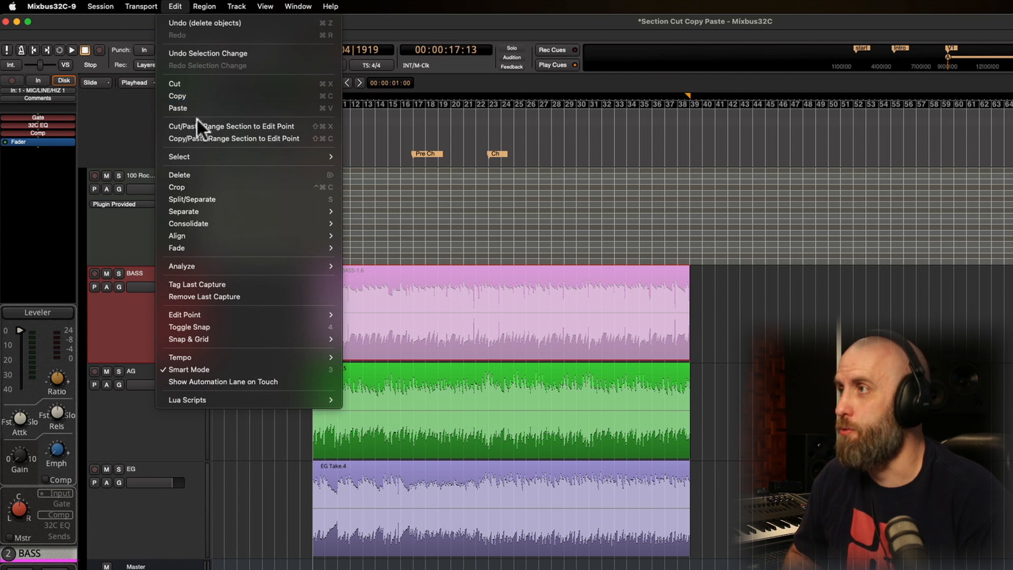
mouse_move(230, 126)
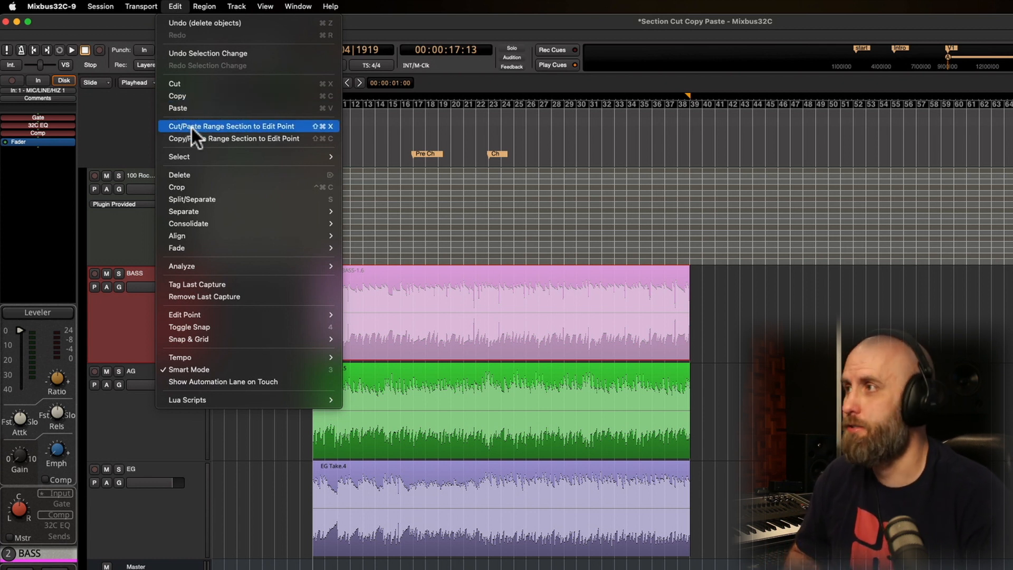
mouse_move(259, 143)
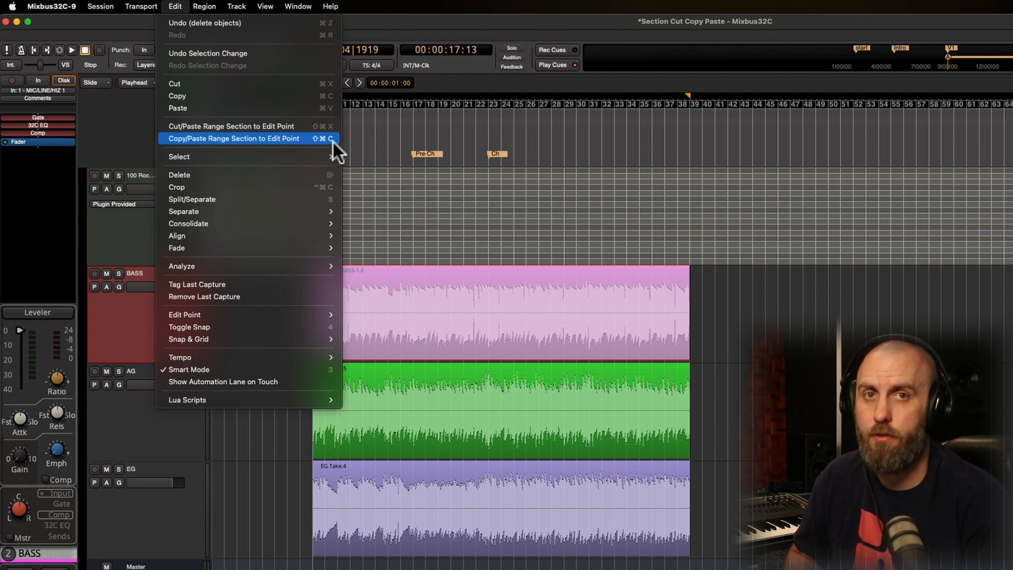
click(232, 137)
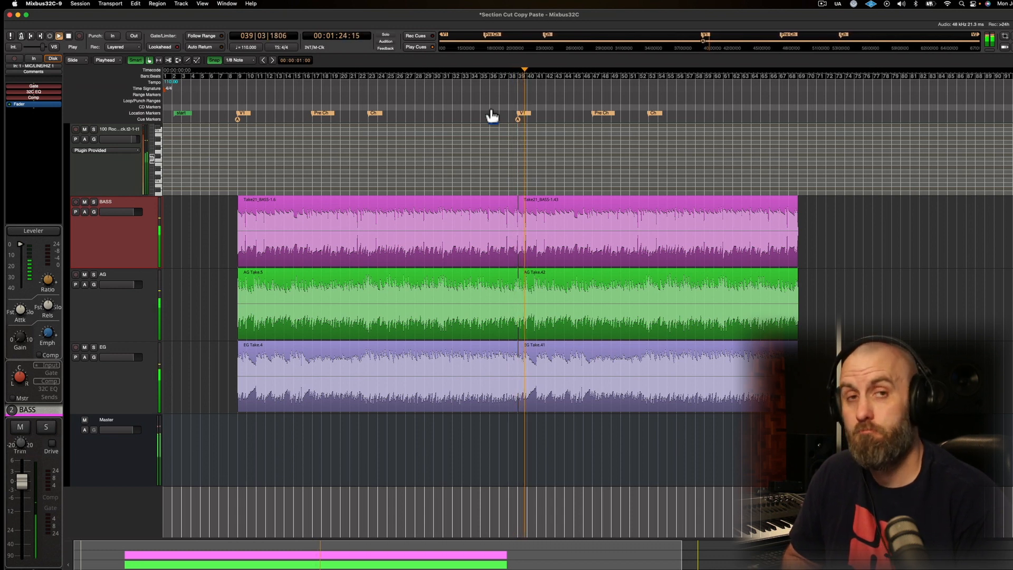
click(73, 36)
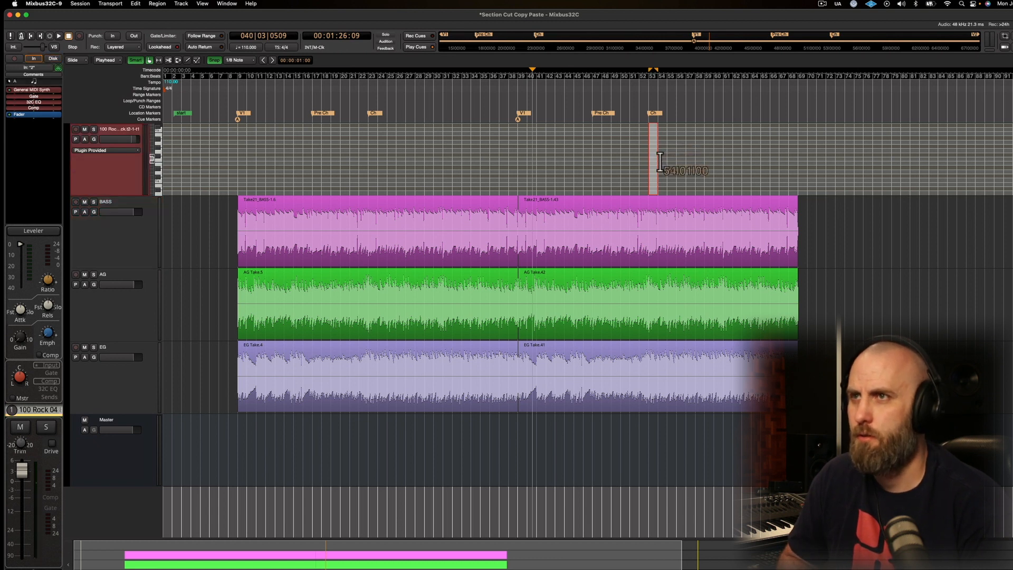
Select the opening chorus bars as the range to copy in as an intro
drag(652, 158, 685, 158)
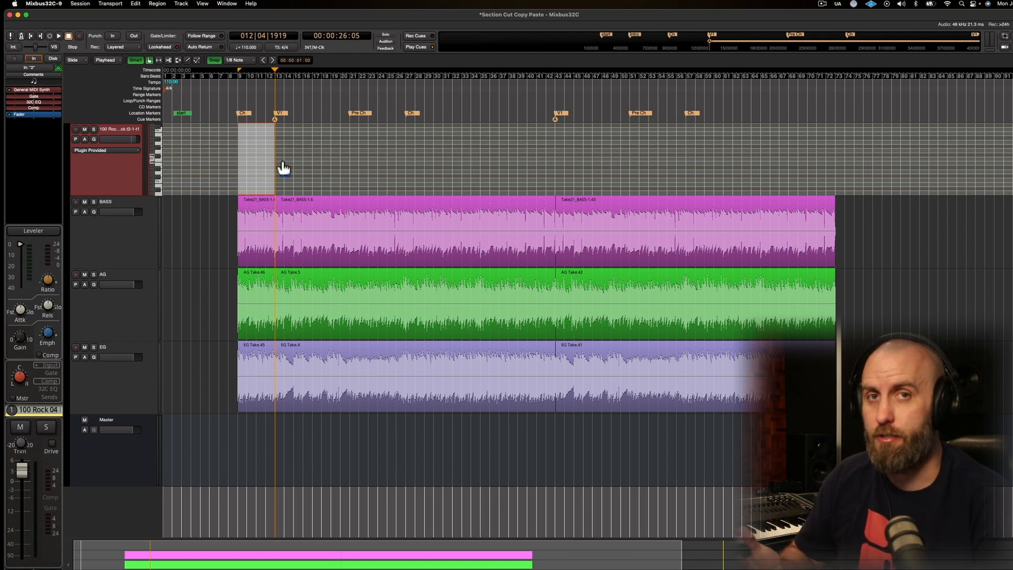
click(229, 98)
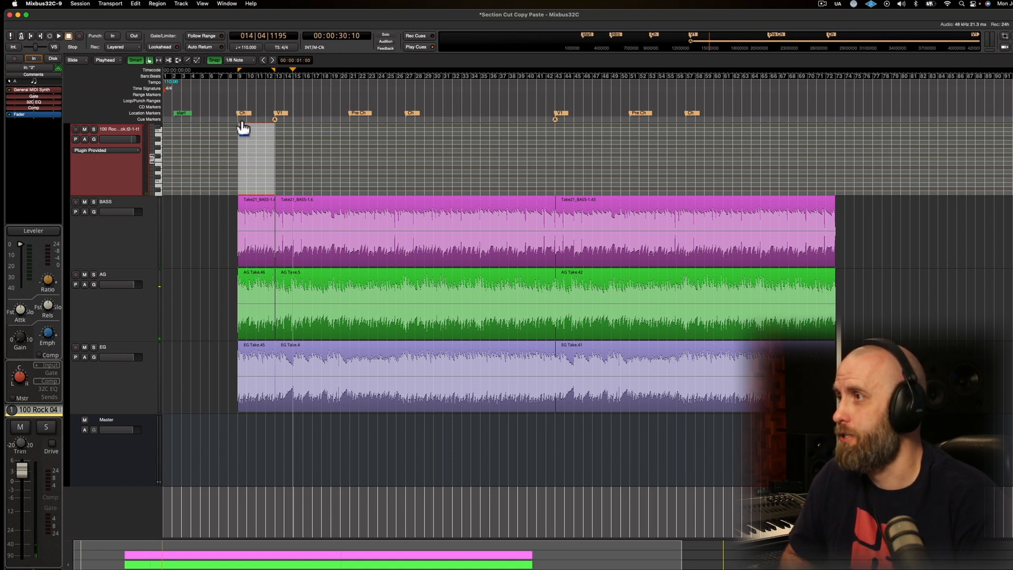
right_click(244, 125)
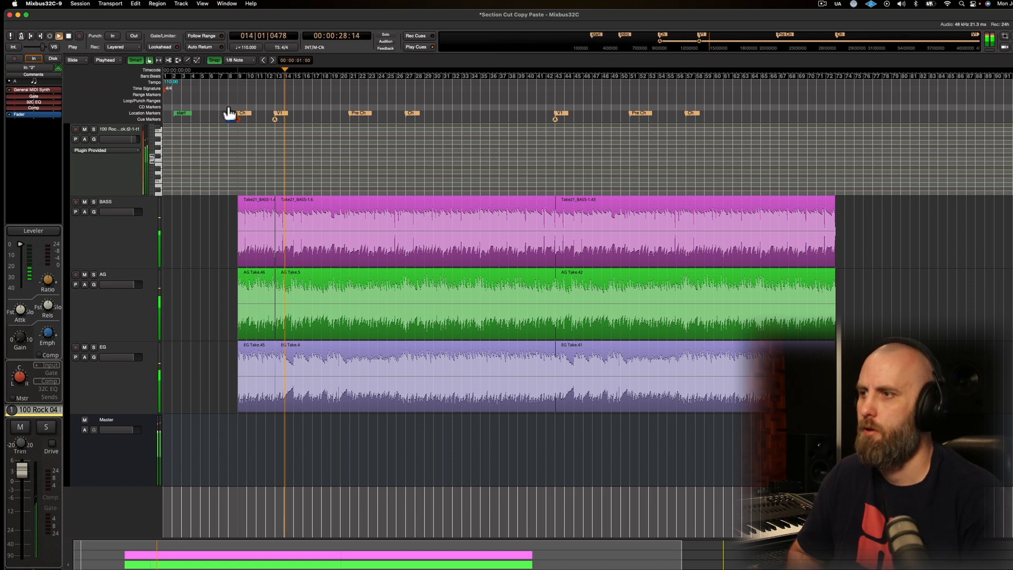
Show the EG track's pan automation lane and set the edit point at the second V1 marker near bar 43
click(103, 348)
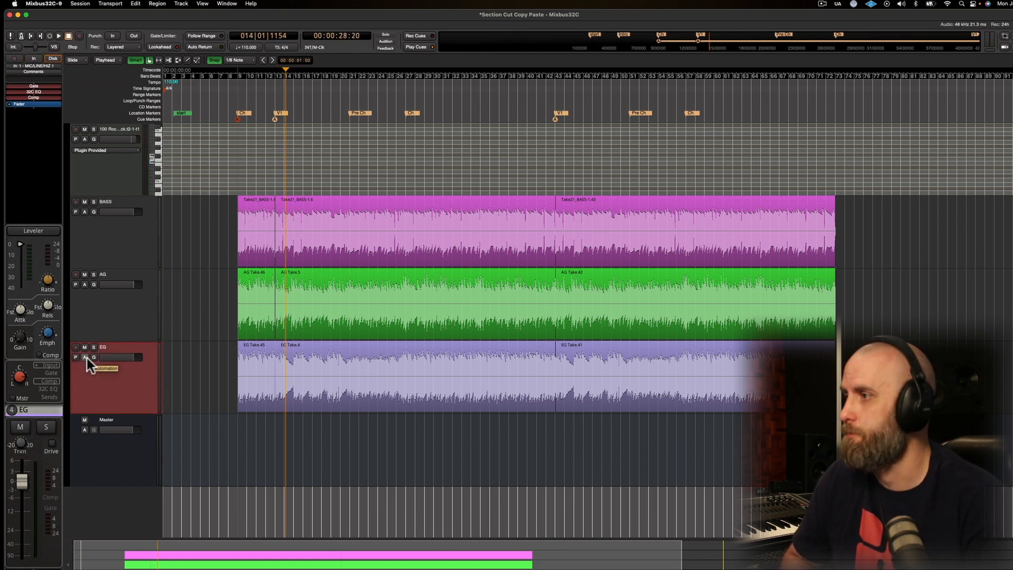
click(105, 368)
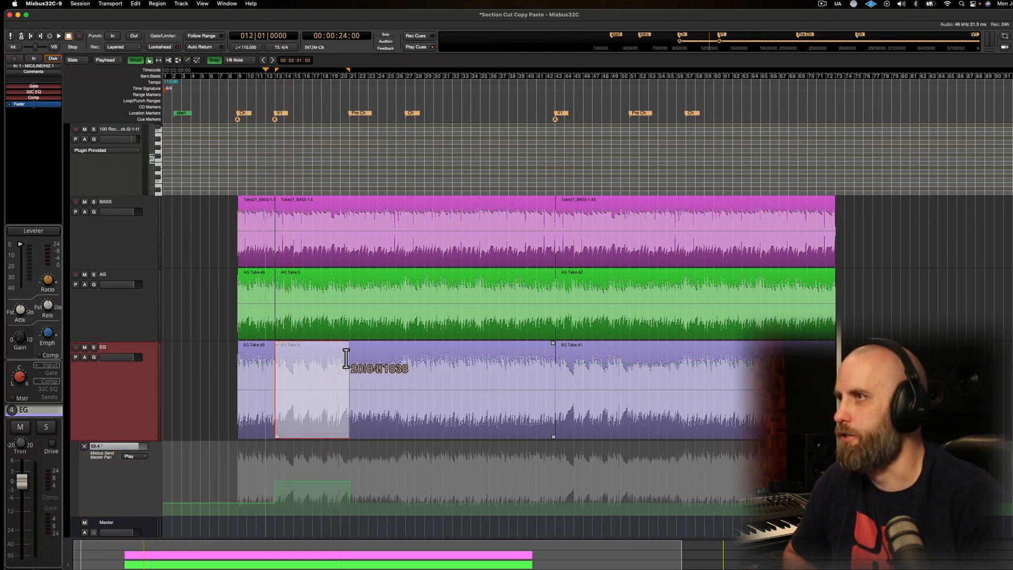
click(554, 107)
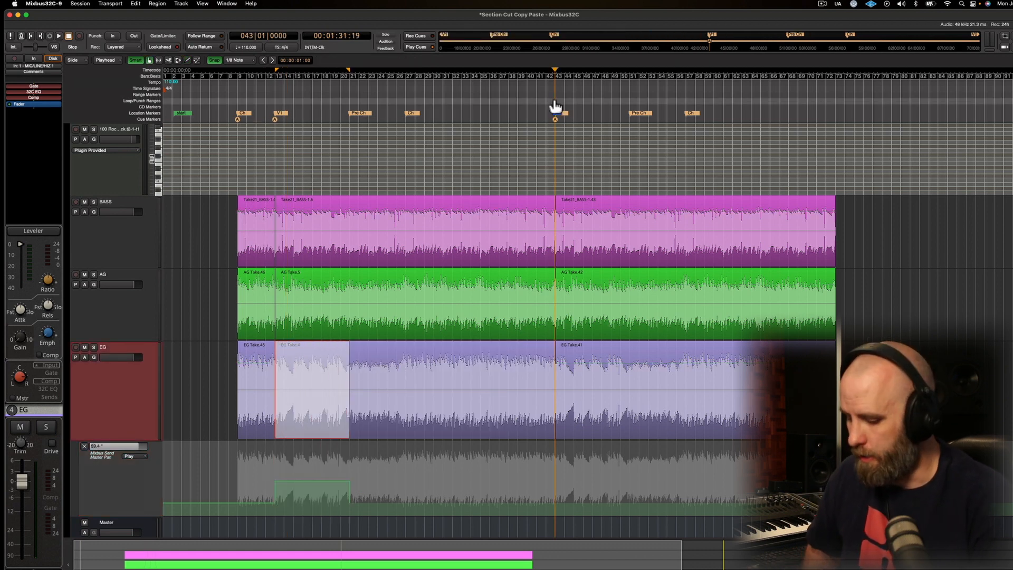